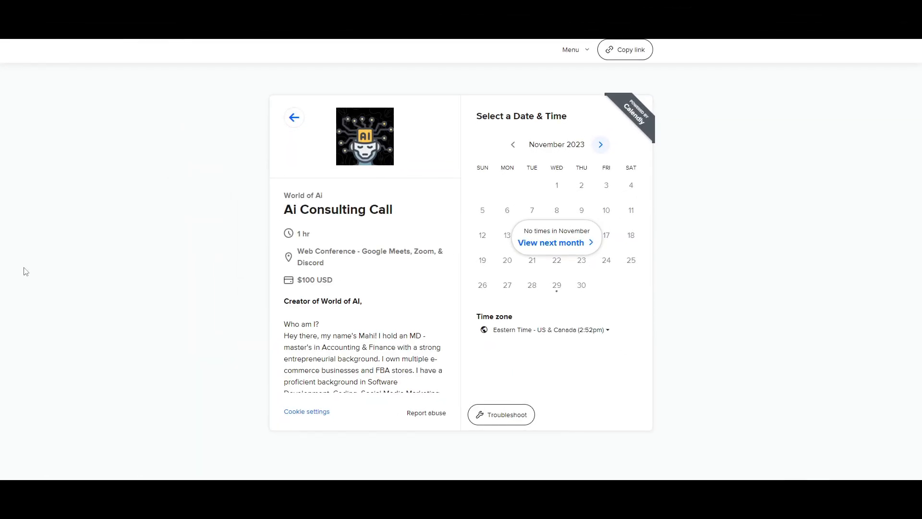
pyautogui.moveTo(600, 144)
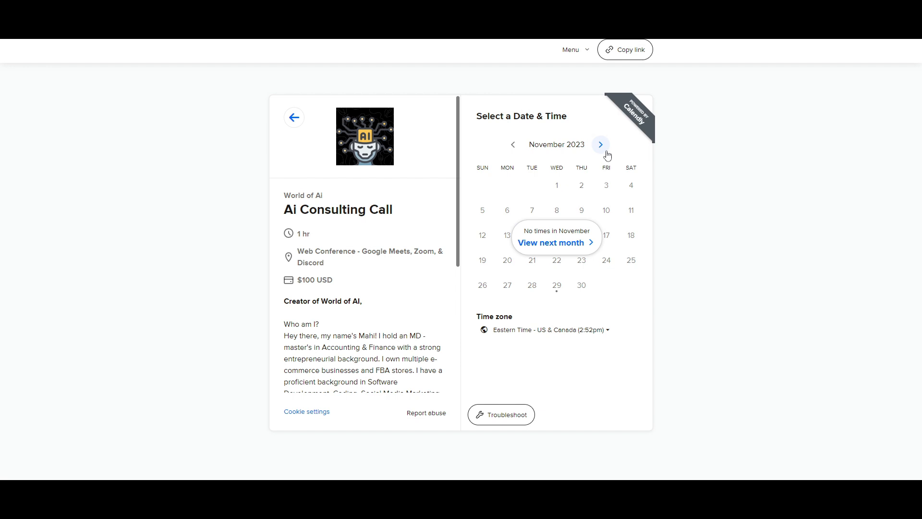
# Advance the Calendly date picker from November to December 2023 and view its bookable days.
pyautogui.click(599, 145)
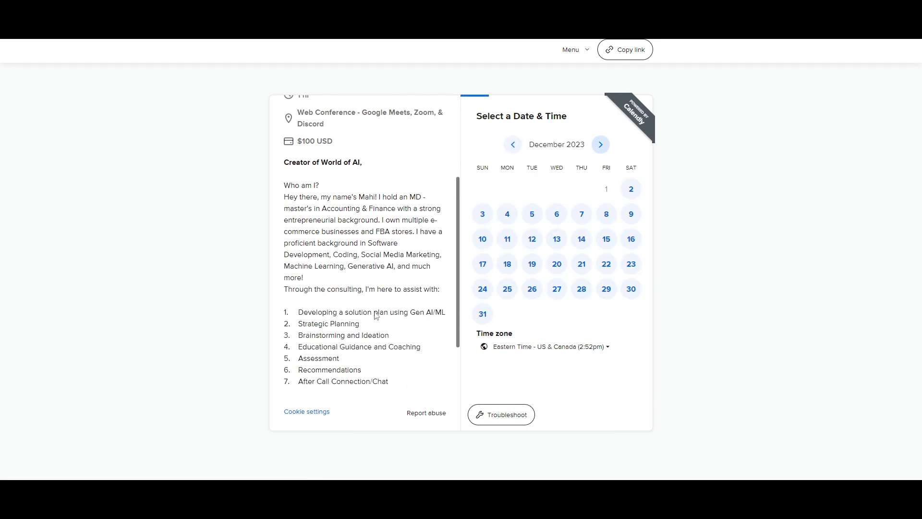
pyautogui.scroll(-3)
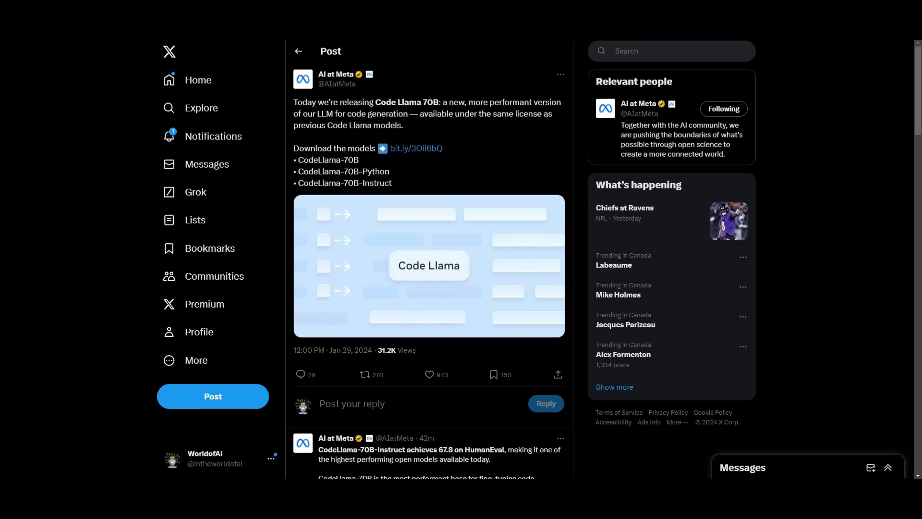
pyautogui.click(421, 374)
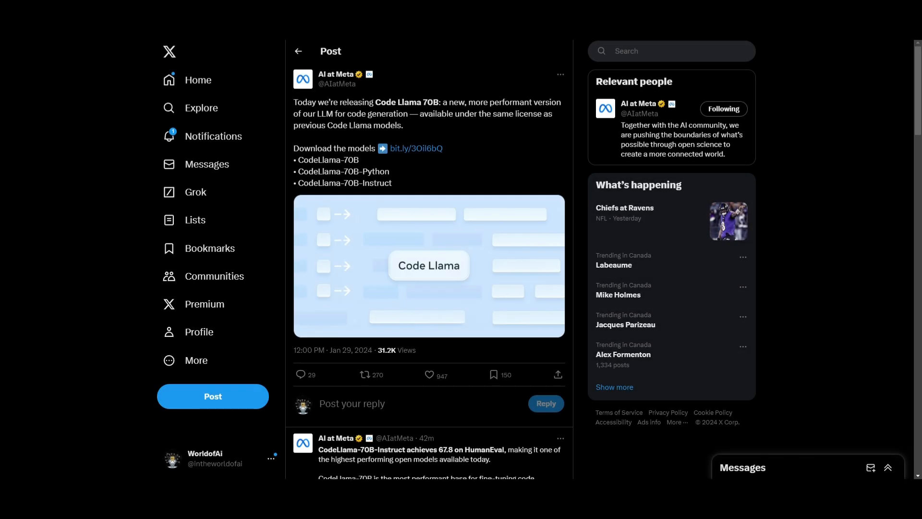
pyautogui.moveTo(405, 91)
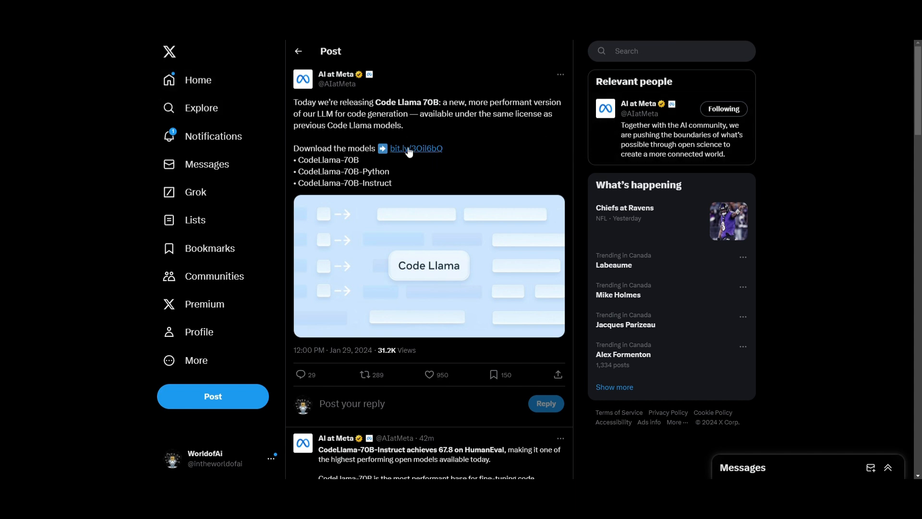
pyautogui.moveTo(410, 148)
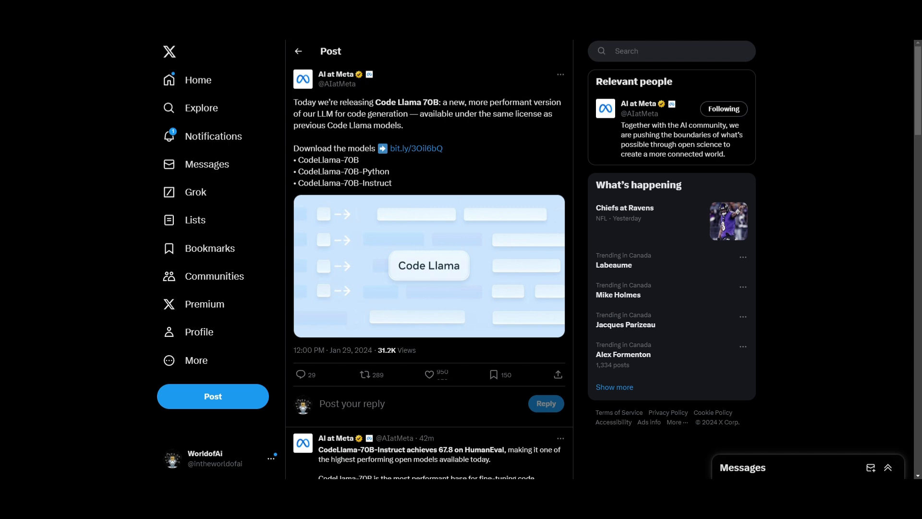
# Tick Code Llama in the Llama access request form and scroll through its license agreement.
pyautogui.click(418, 148)
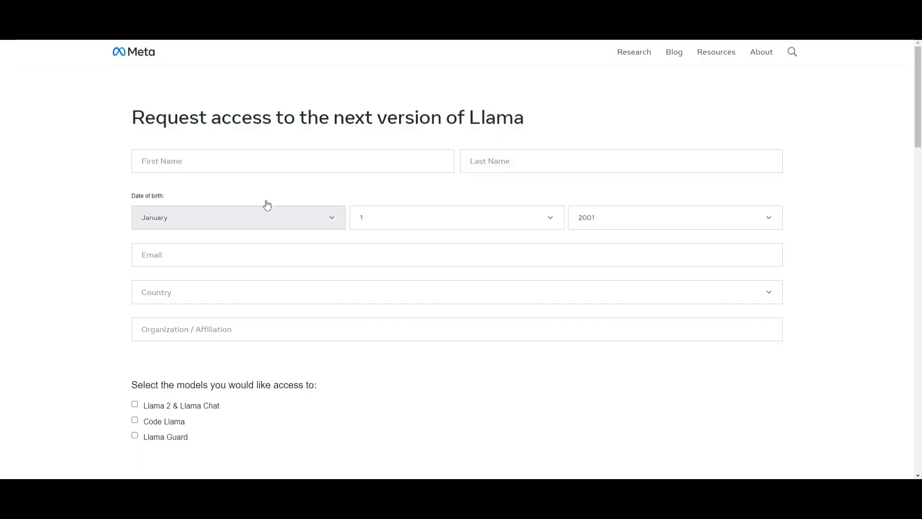
pyautogui.moveTo(473, 234)
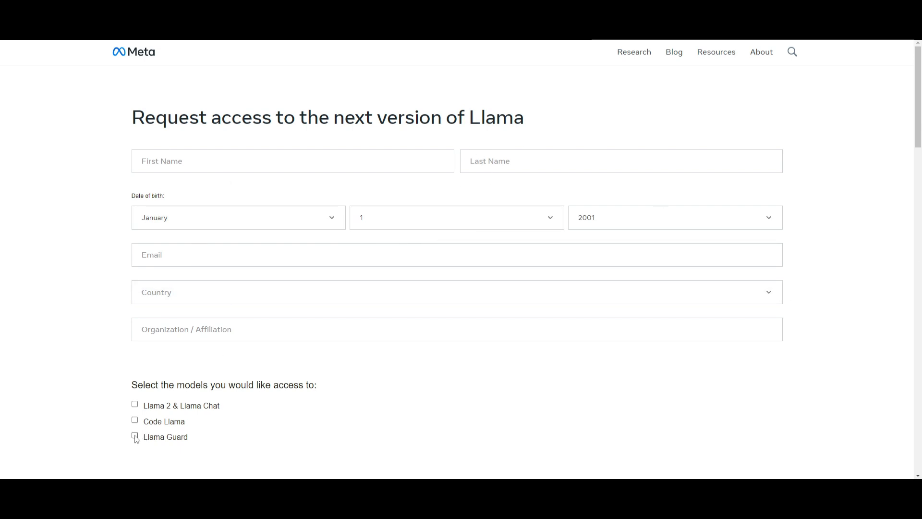
pyautogui.scroll(-3)
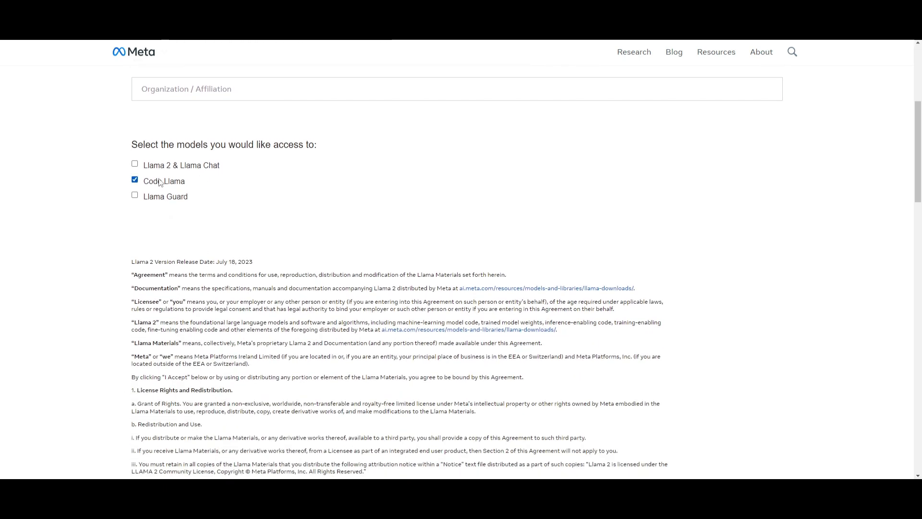
pyautogui.scroll(-3)
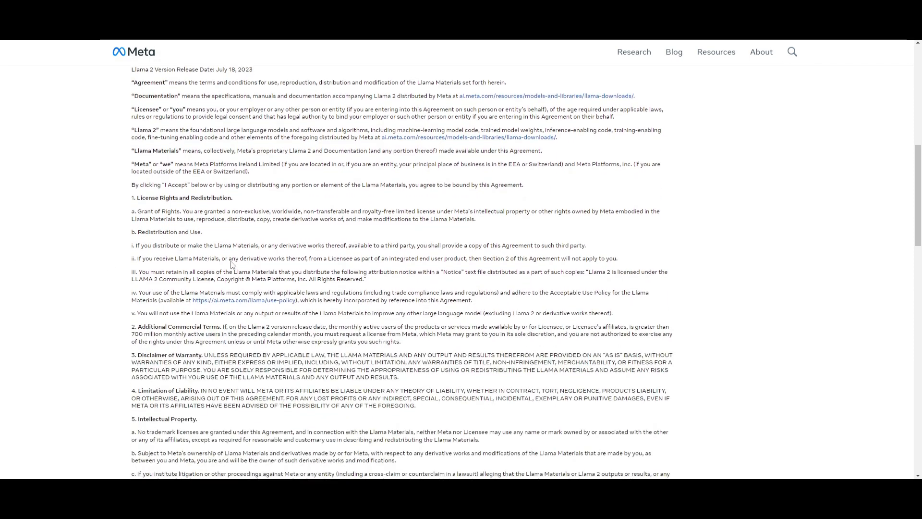
pyautogui.moveTo(398, 326)
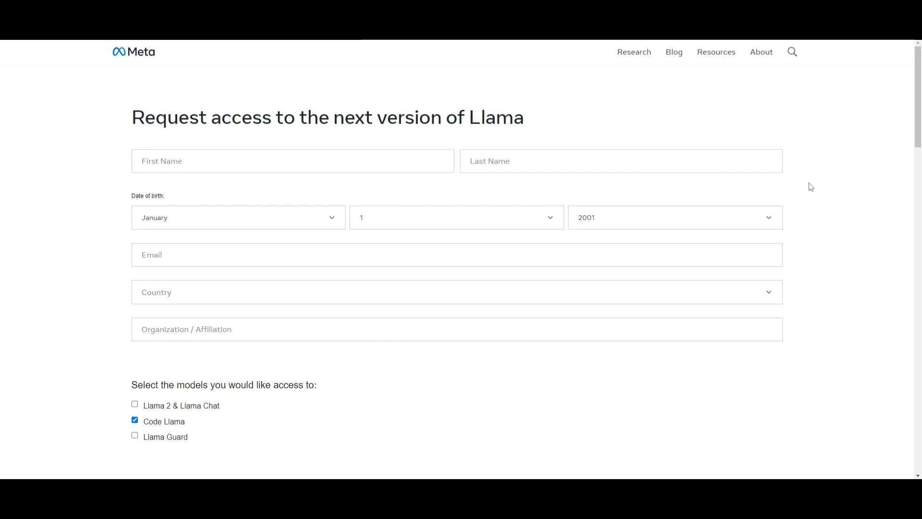
pyautogui.moveTo(790, 182)
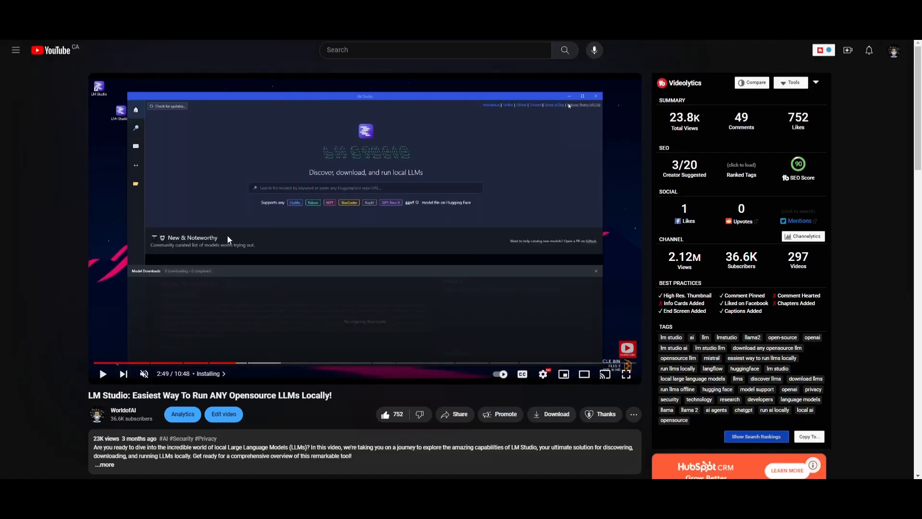
pyautogui.moveTo(224, 236)
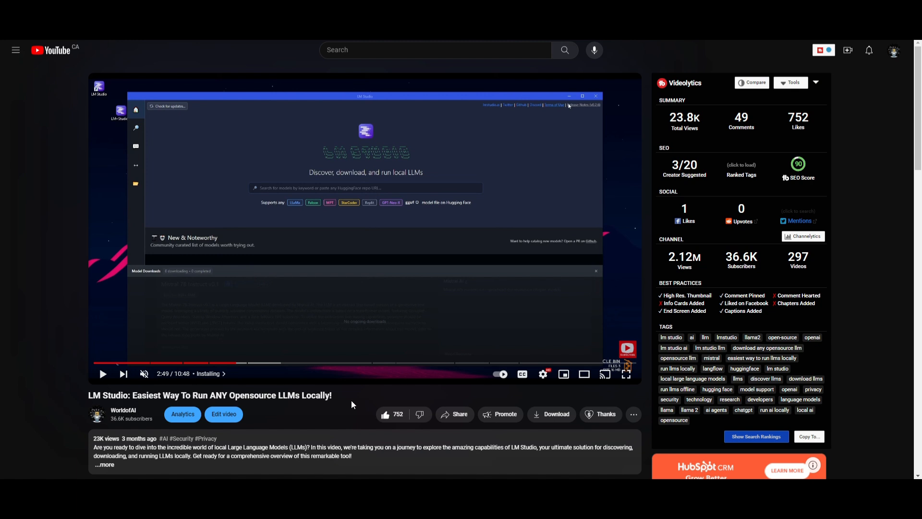
pyautogui.moveTo(404, 388)
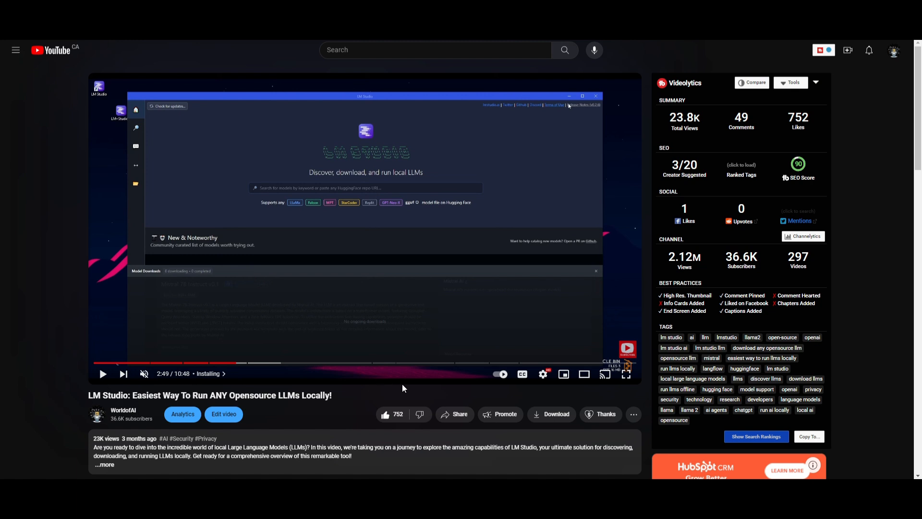
pyautogui.moveTo(280, 247)
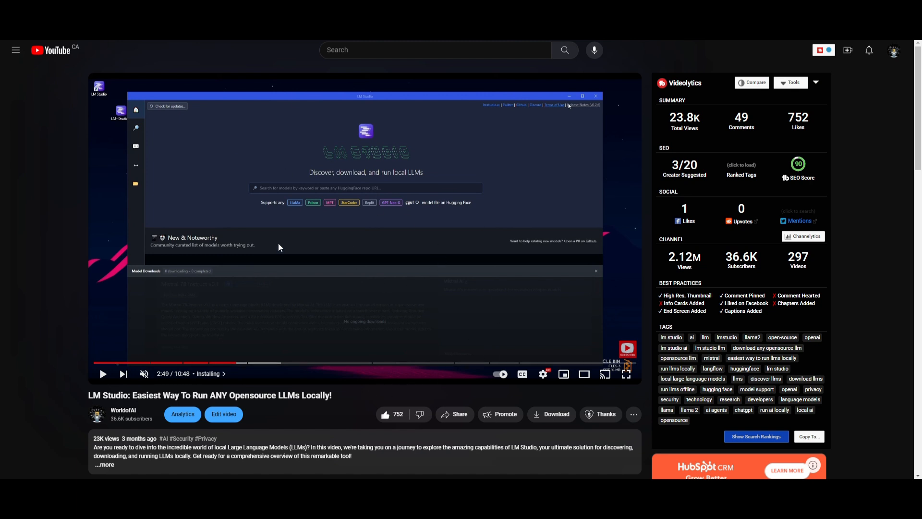
pyautogui.moveTo(348, 203)
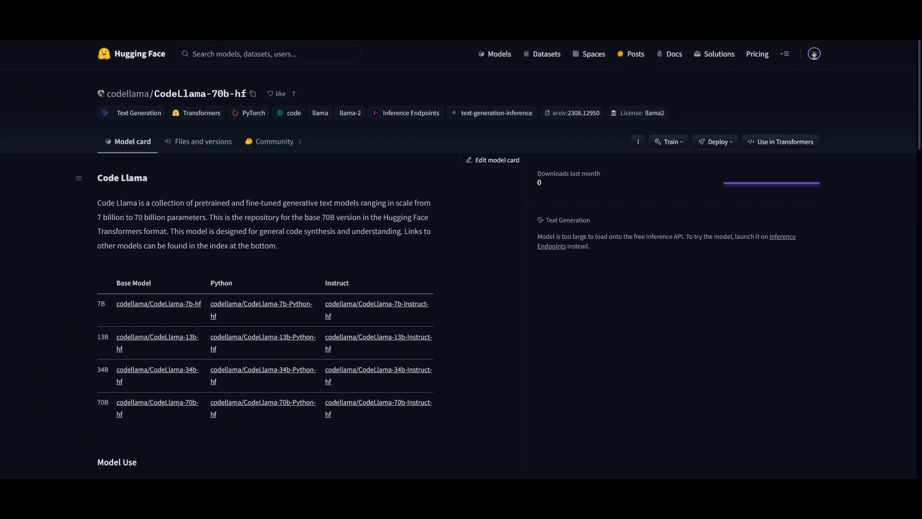
pyautogui.moveTo(229, 127)
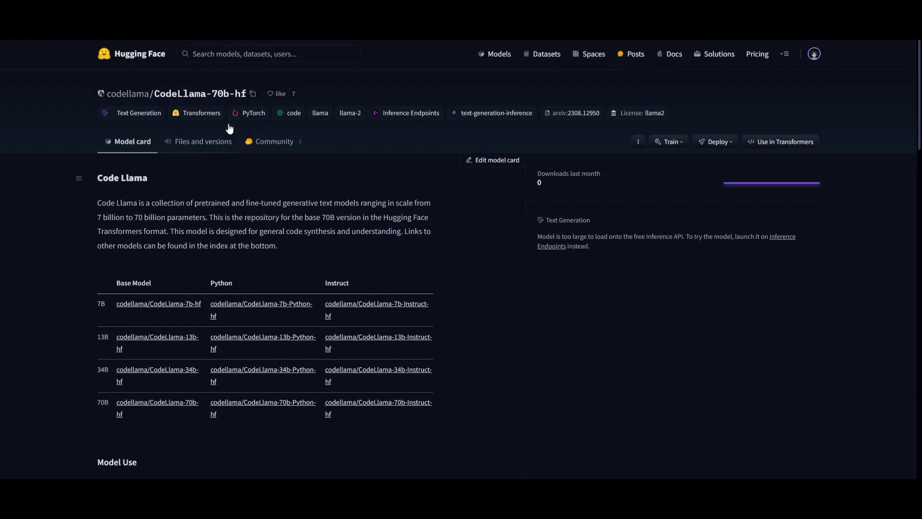
# Switch to the Hugging Face tab for codellama/CodeLlama-70b-hf.
pyautogui.click(252, 94)
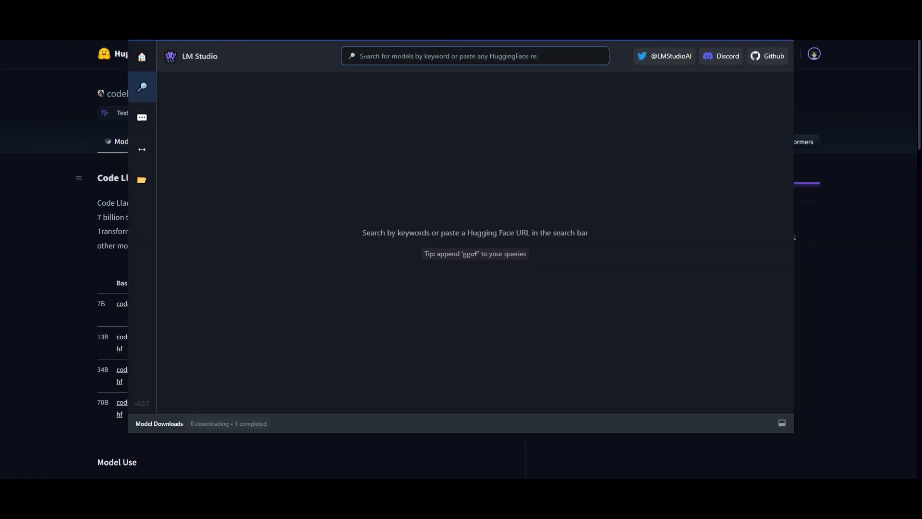
# From LM Studio Home, enter 'codellama/CodeLlama-70b-hf' and trim it to 'codellama 70b'.
pyautogui.click(142, 57)
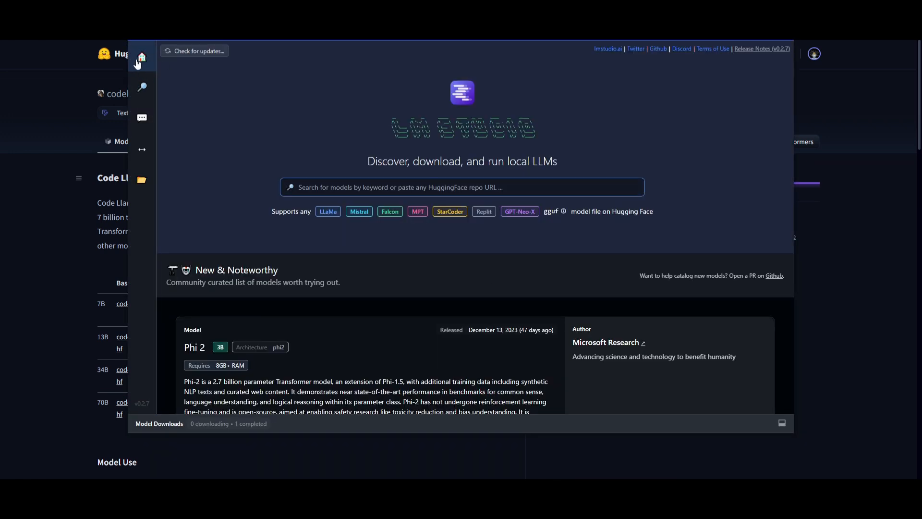
pyautogui.write('codellama/CodeLlama-70b-hf')
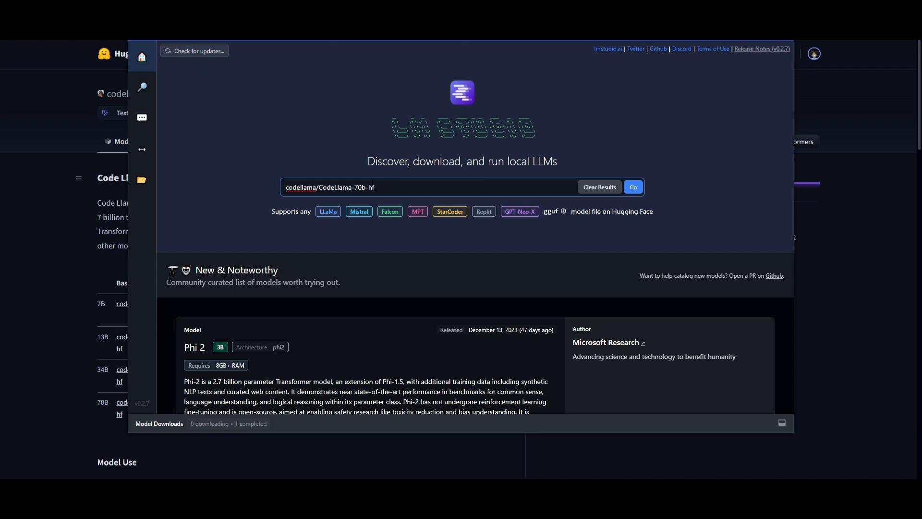
pyautogui.doubleClick(352, 187)
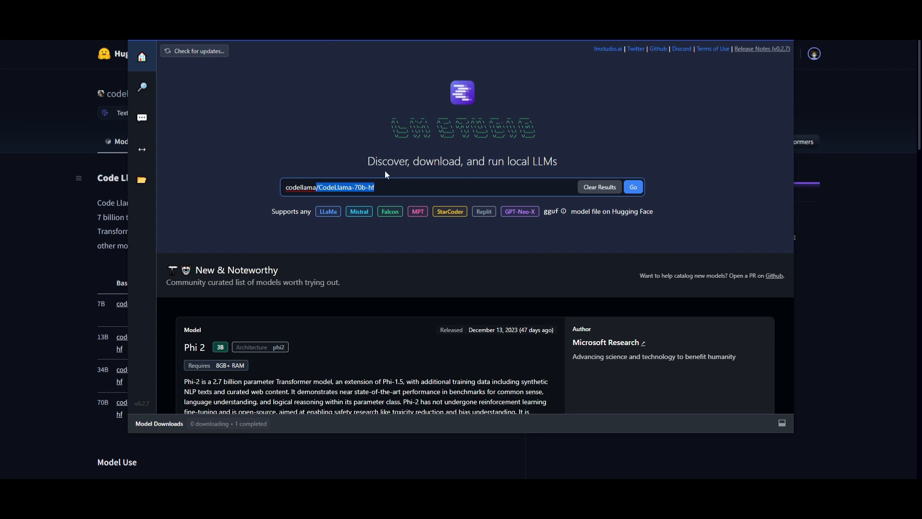
pyautogui.press('Backspace')
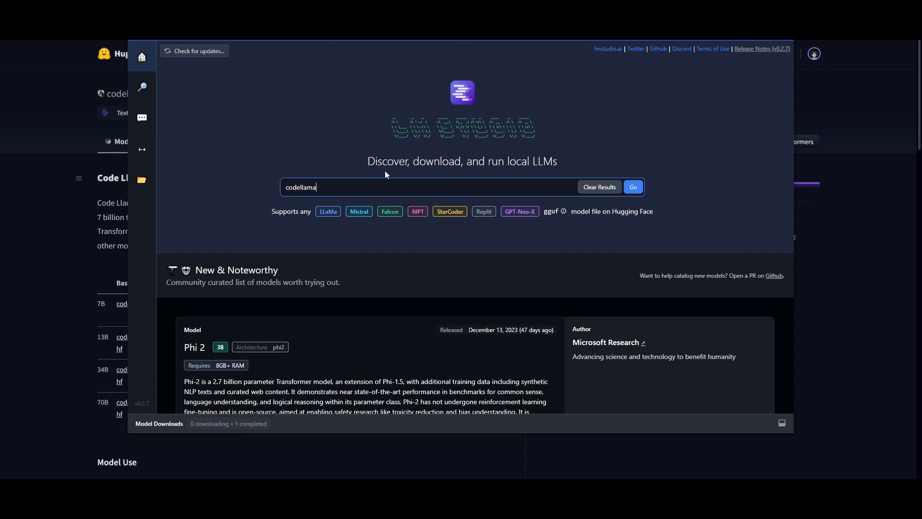
pyautogui.write('70b')
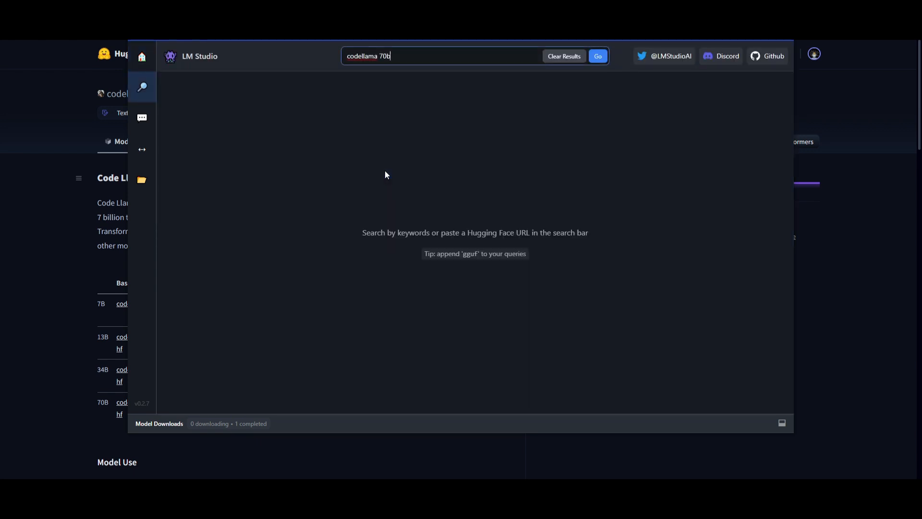
pyautogui.moveTo(119, 56)
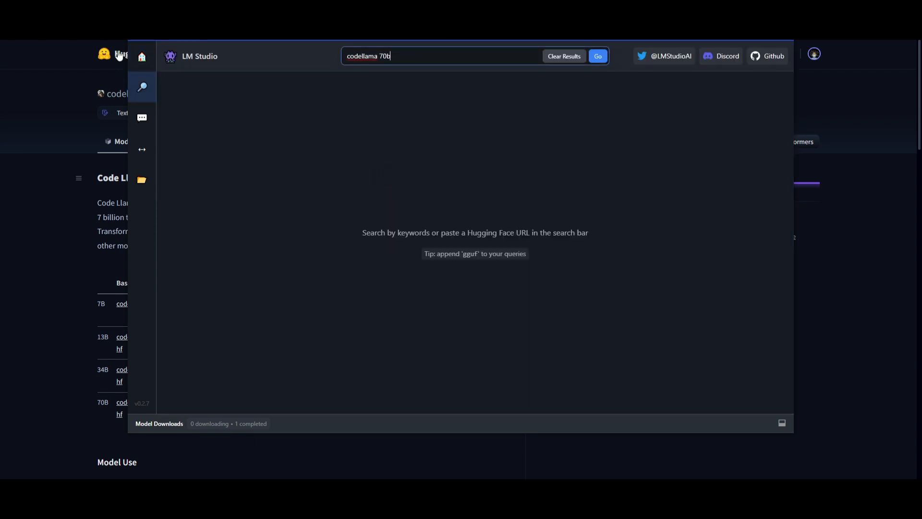
# Run the Hugging Face Hub search for 'codellama 70b'.
pyautogui.click(141, 57)
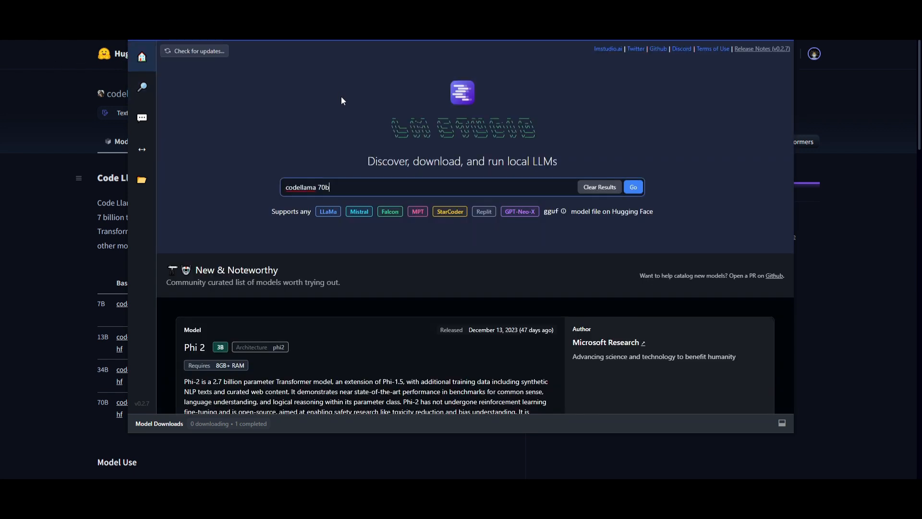
pyautogui.click(632, 188)
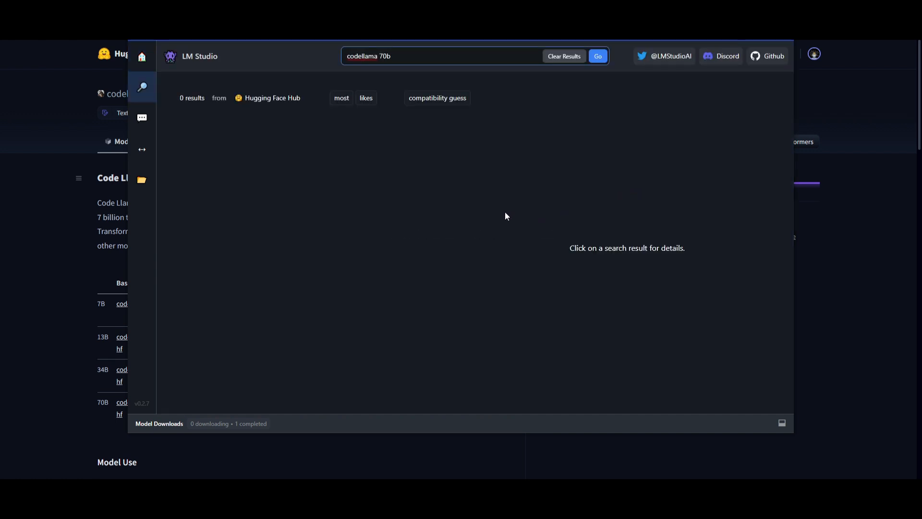
# Rerun the search, check CodeLlama-70b-Python-hf's files, then select CodeLlama-70b-hf to list its files.
pyautogui.click(596, 55)
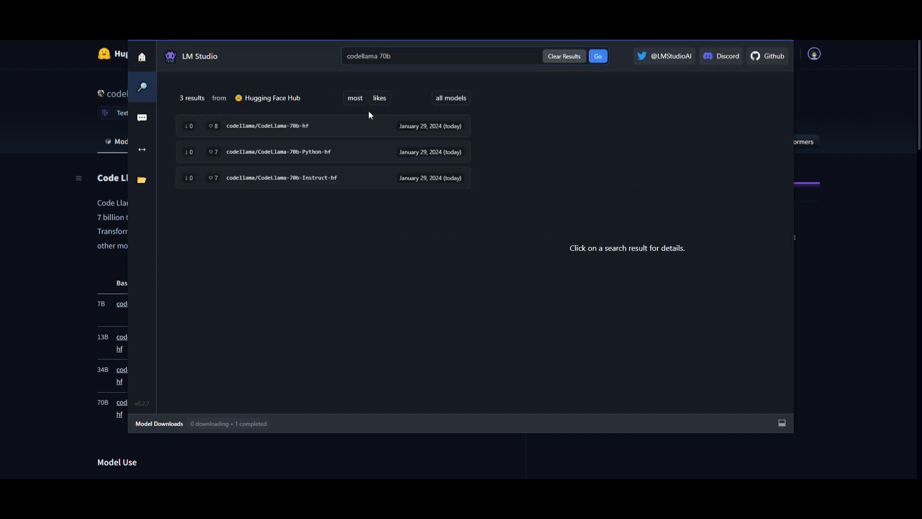
pyautogui.moveTo(289, 132)
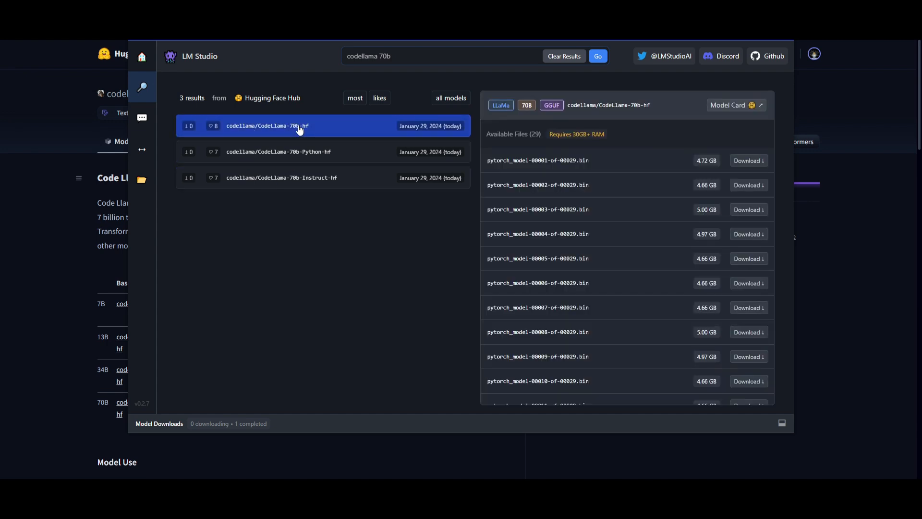
pyautogui.moveTo(733, 140)
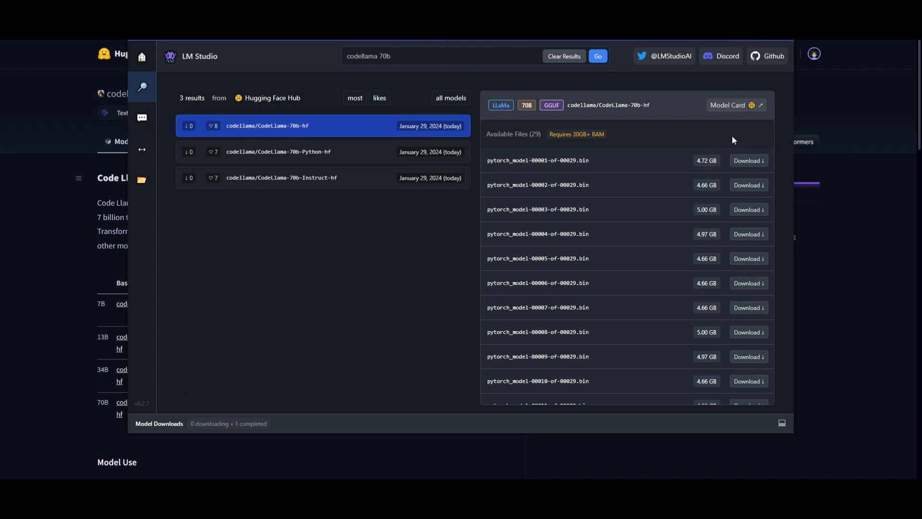
pyautogui.click(279, 151)
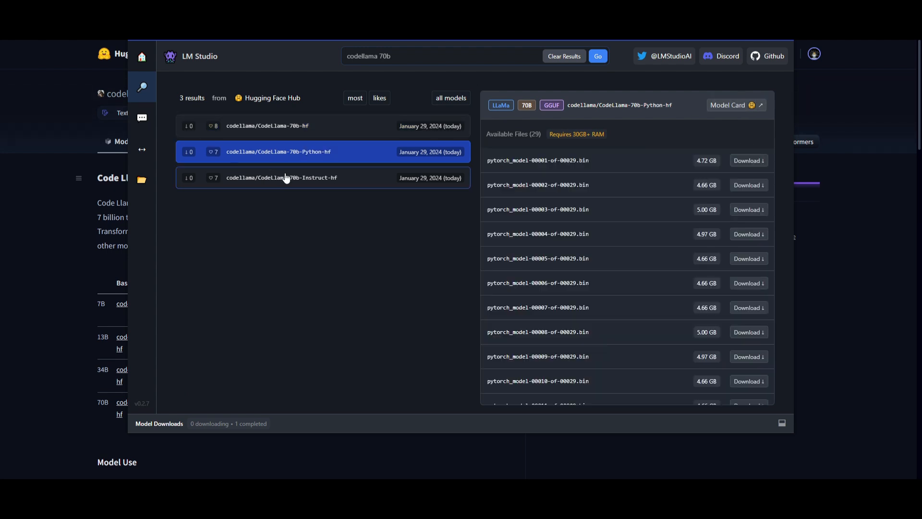
pyautogui.moveTo(374, 179)
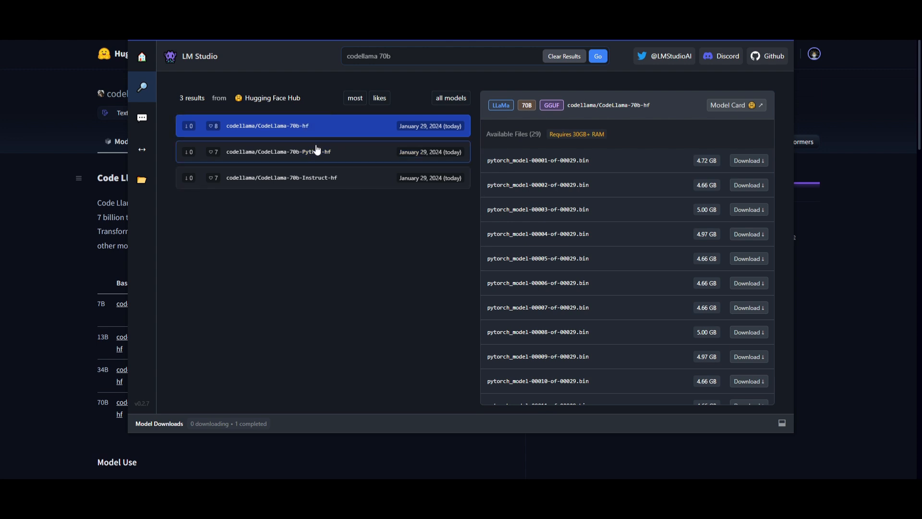
pyautogui.moveTo(770, 135)
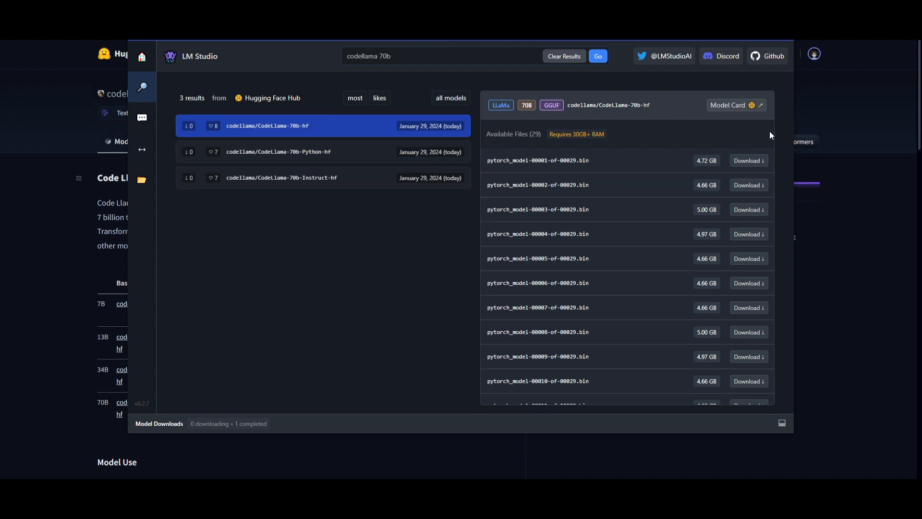
pyautogui.moveTo(727, 155)
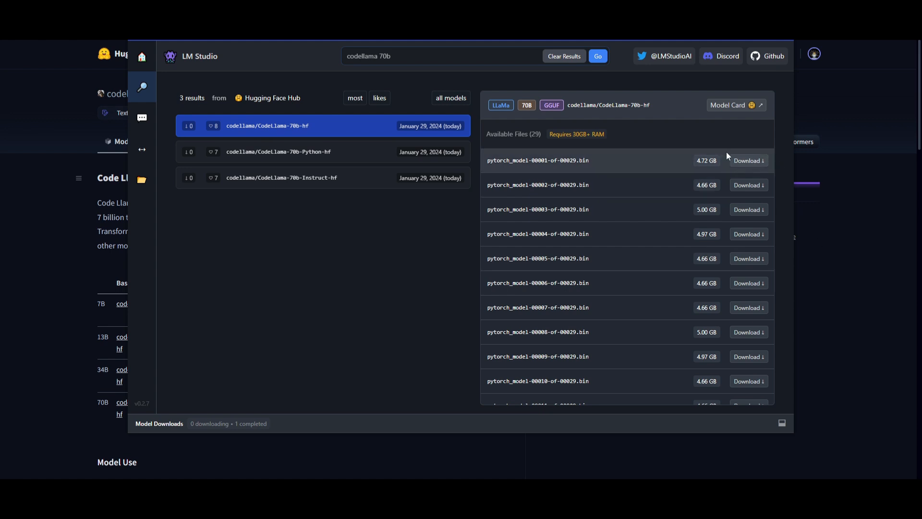
pyautogui.moveTo(465, 155)
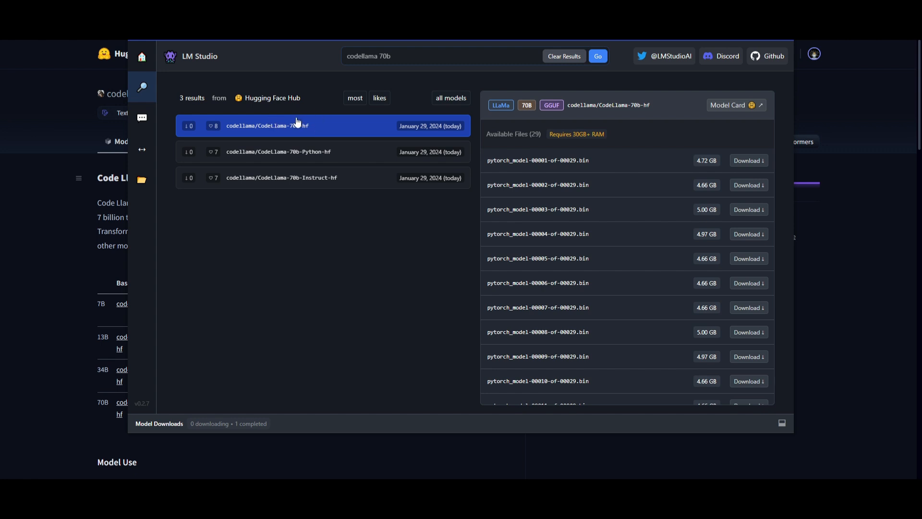
pyautogui.click(142, 117)
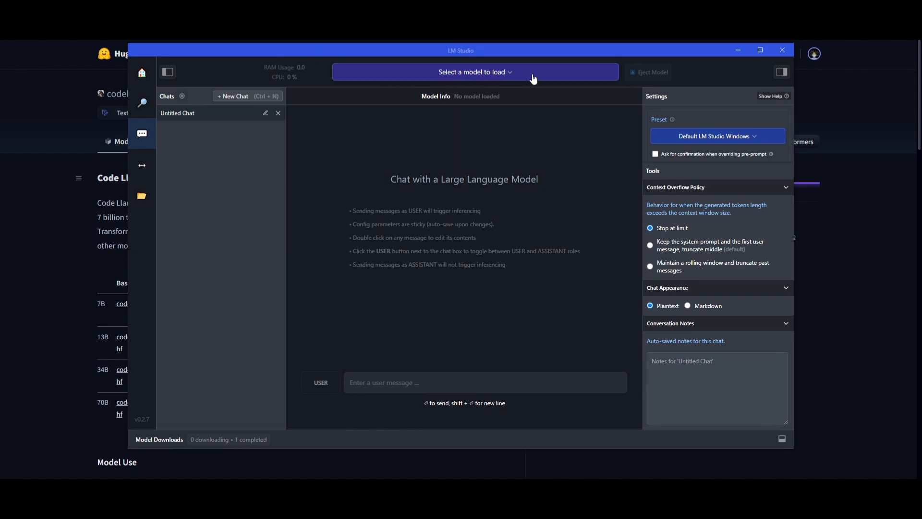
# Expand 'Select a model to load' in the chat view, finding no models available.
pyautogui.click(473, 73)
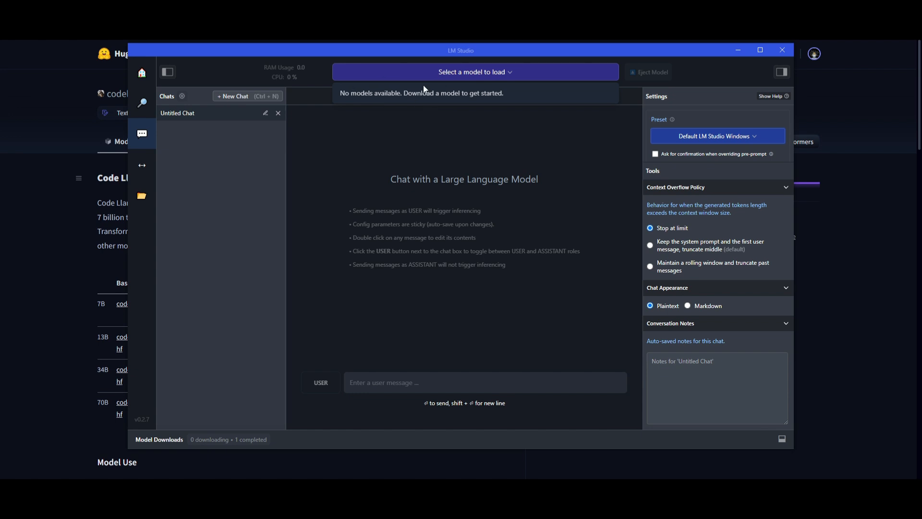
pyautogui.moveTo(422, 89)
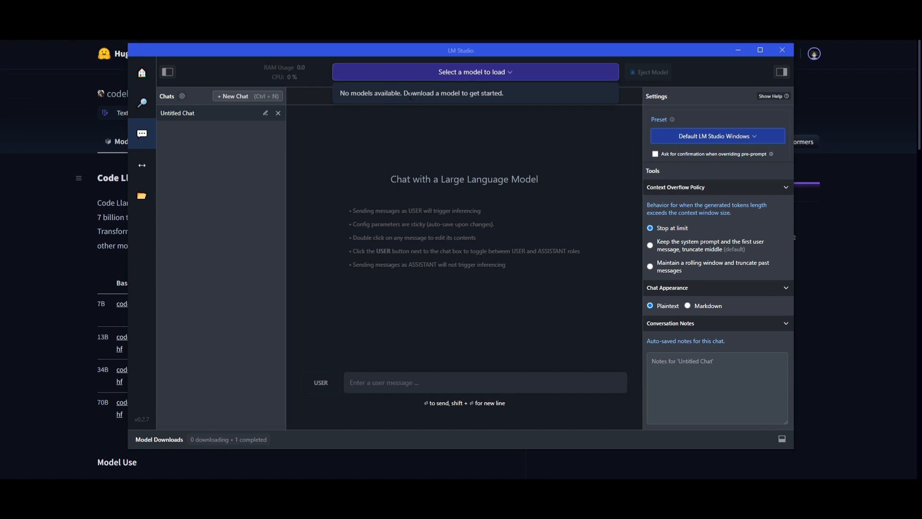
pyautogui.moveTo(493, 239)
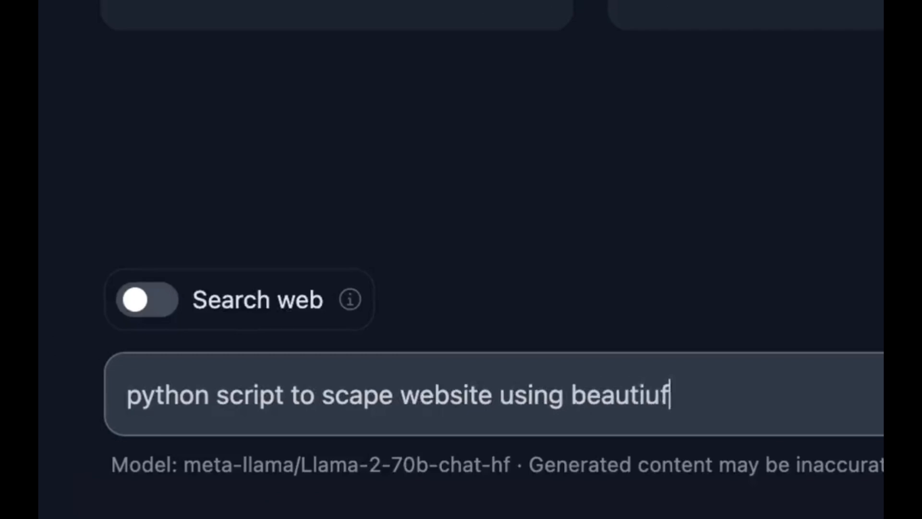
# Send the Python Beautiful Soup scraping request in HuggingChat and read the reply.
pyautogui.write('l soup')
pyautogui.press('Return')
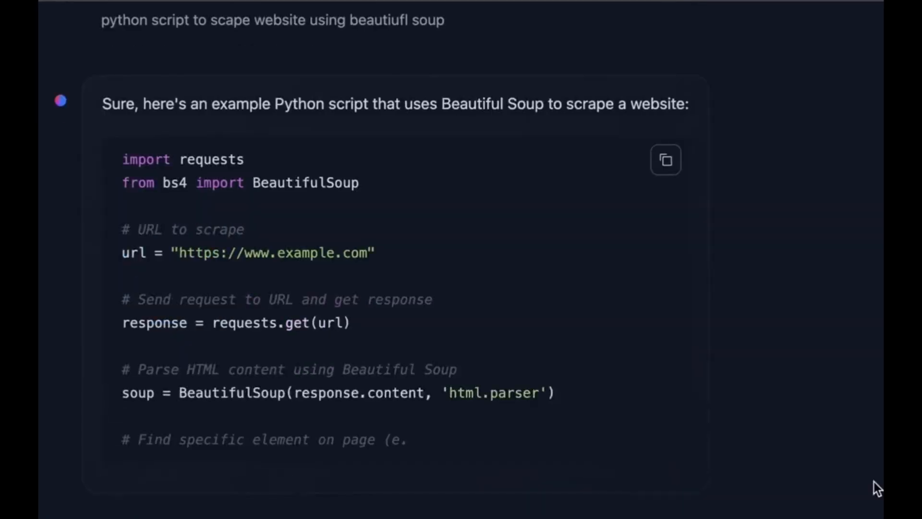
pyautogui.scroll(-3)
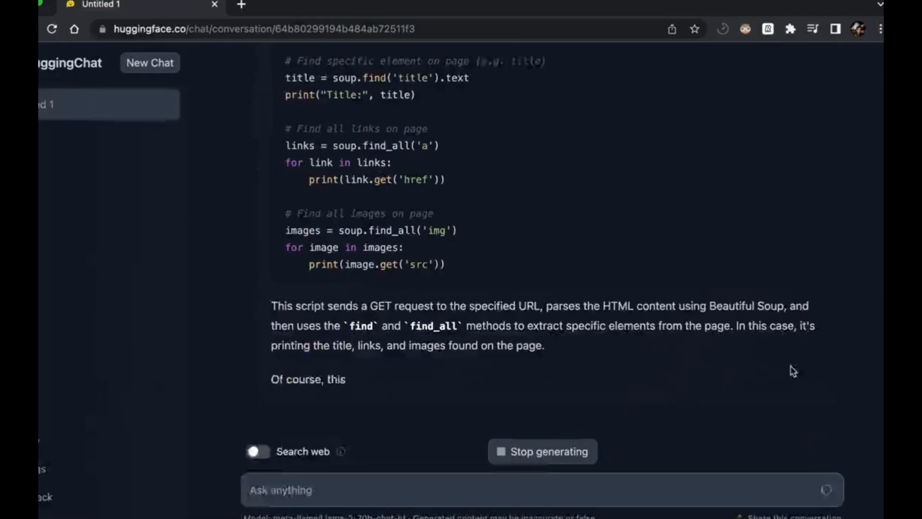
pyautogui.scroll(3)
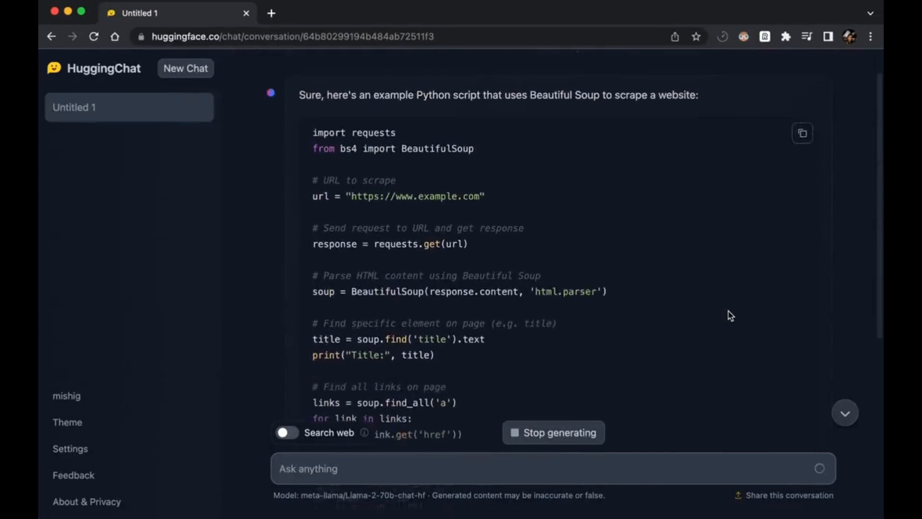
# Start a new chat and apply meta-llama/Llama-2-70b-chat-hf as the current model.
pyautogui.click(185, 69)
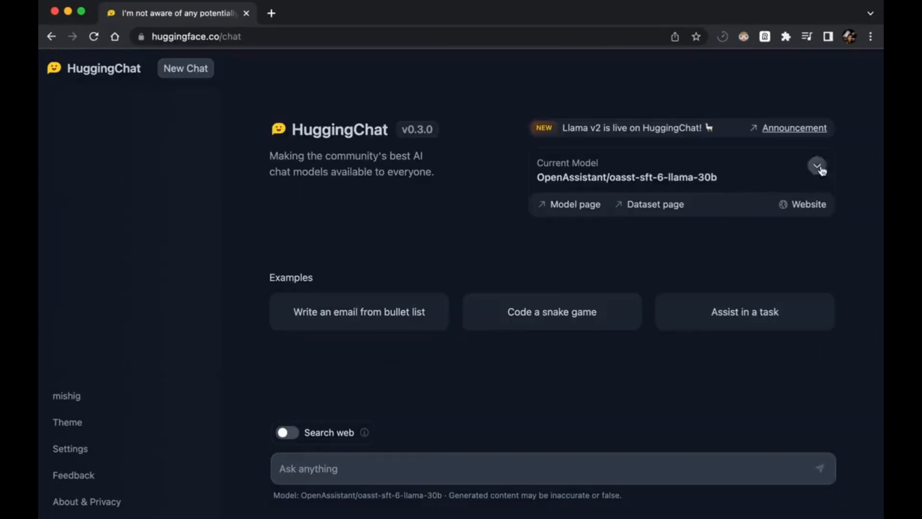
pyautogui.click(817, 166)
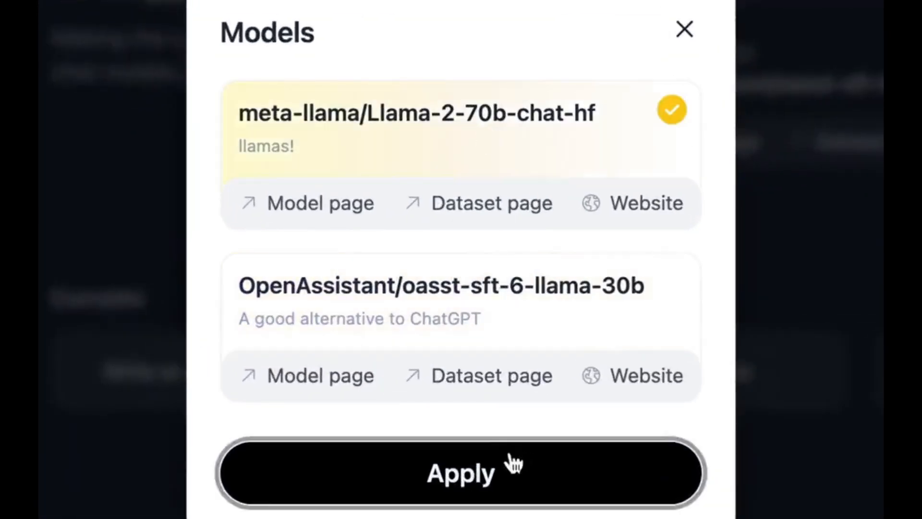
pyautogui.click(460, 472)
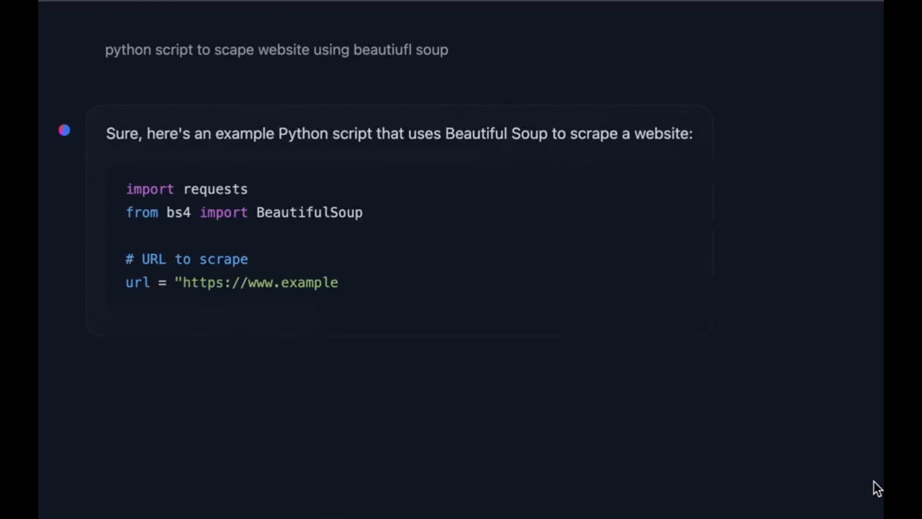
pyautogui.scroll(-3)
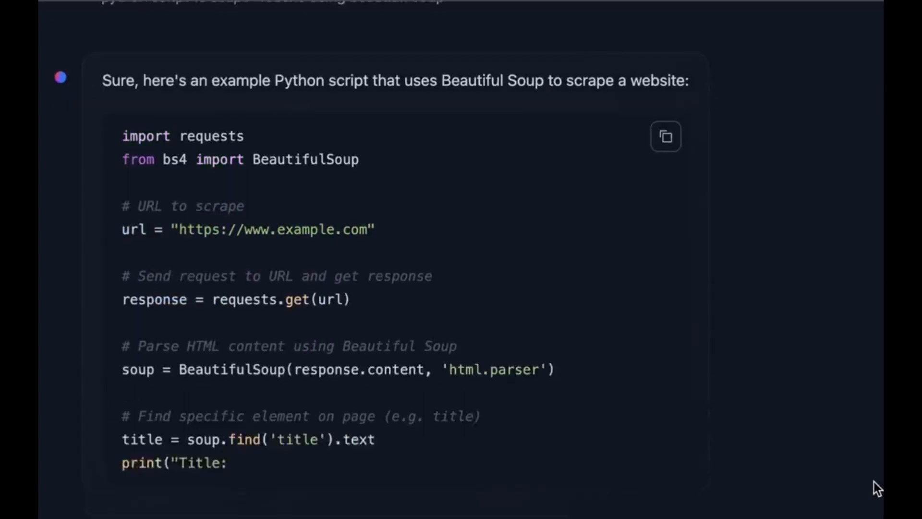
pyautogui.scroll(-3)
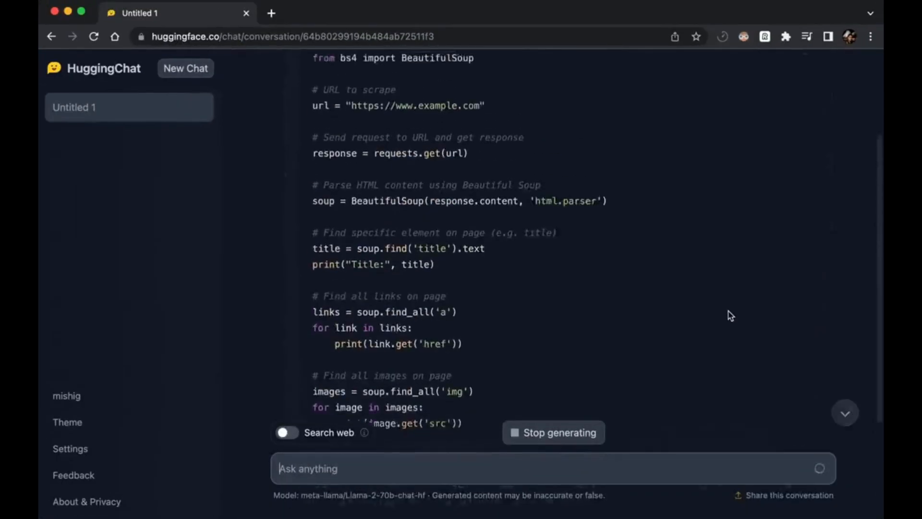
pyautogui.scroll(3)
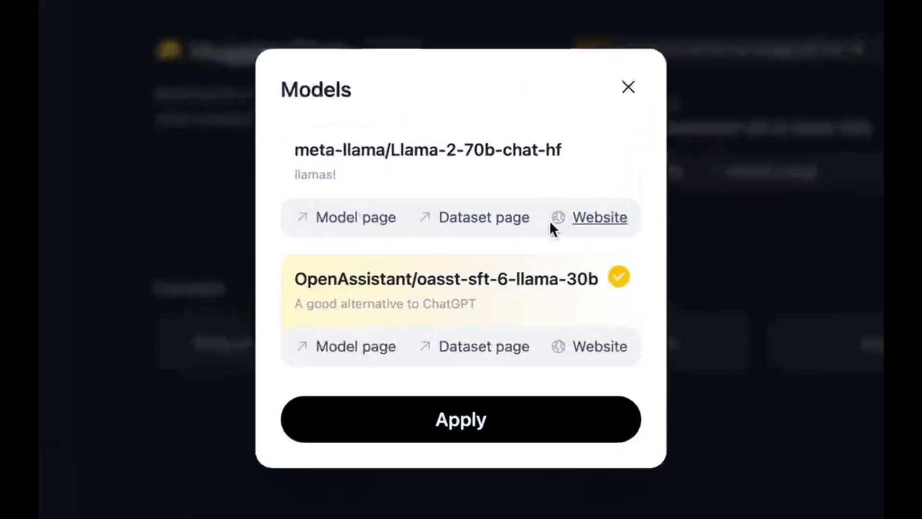
pyautogui.click(427, 150)
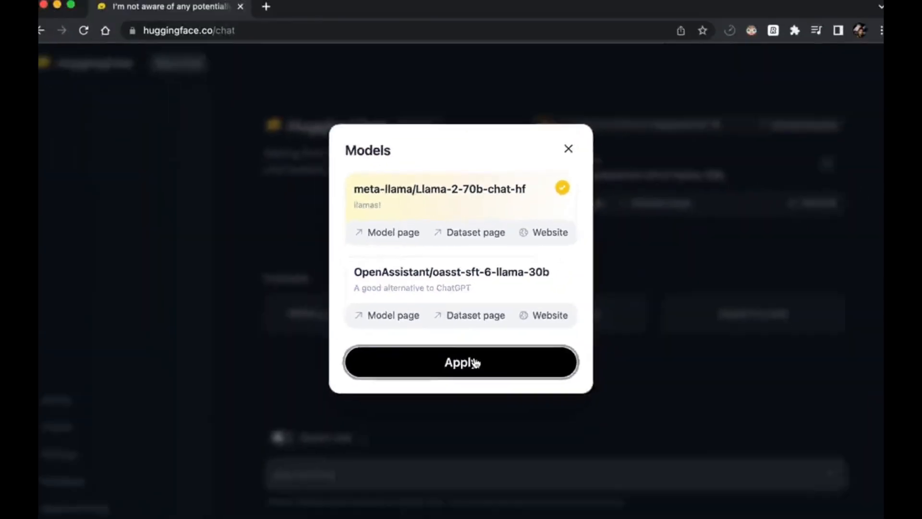
pyautogui.click(460, 362)
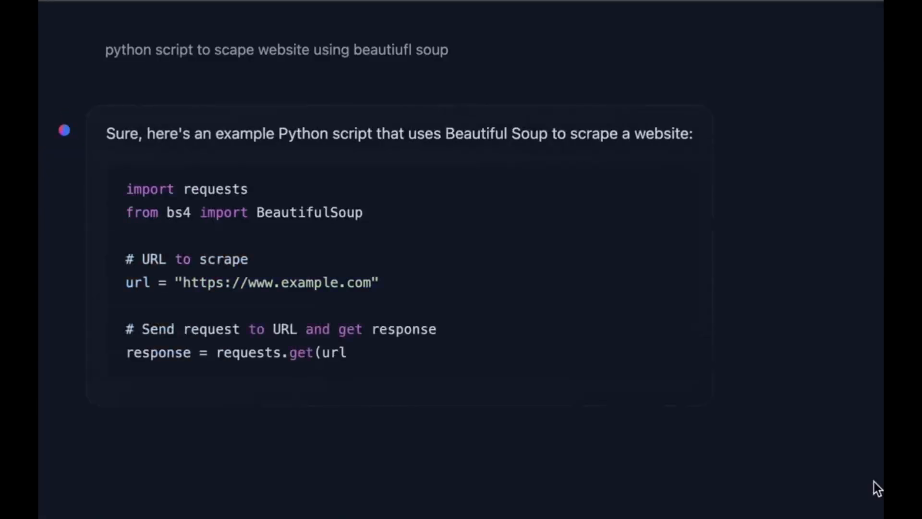
# Start another new chat and begin typing 'python script to scape website using'.
pyautogui.scroll(-3)
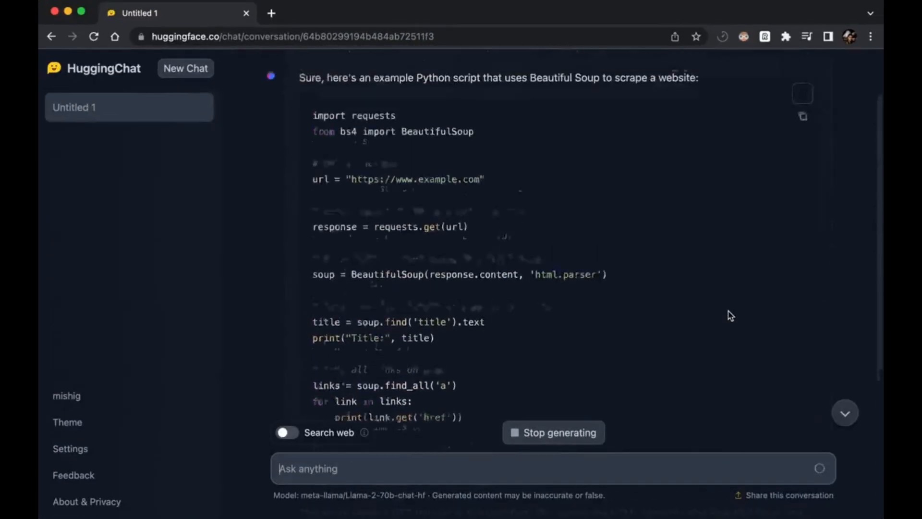
pyautogui.click(184, 68)
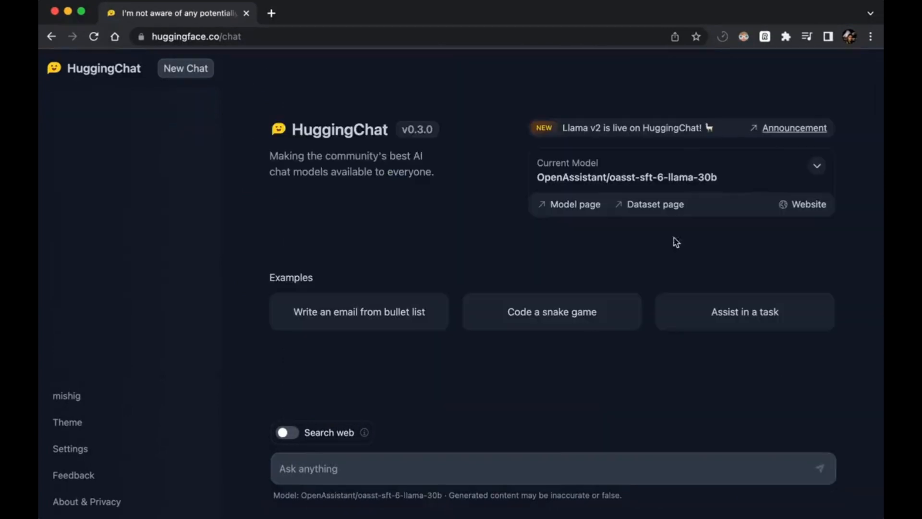
pyautogui.click(816, 165)
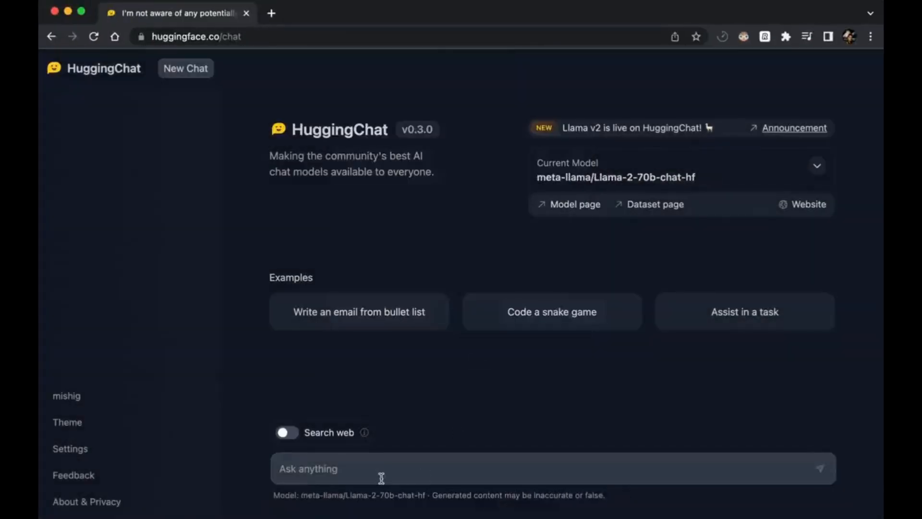
pyautogui.write('python script to scape website using')
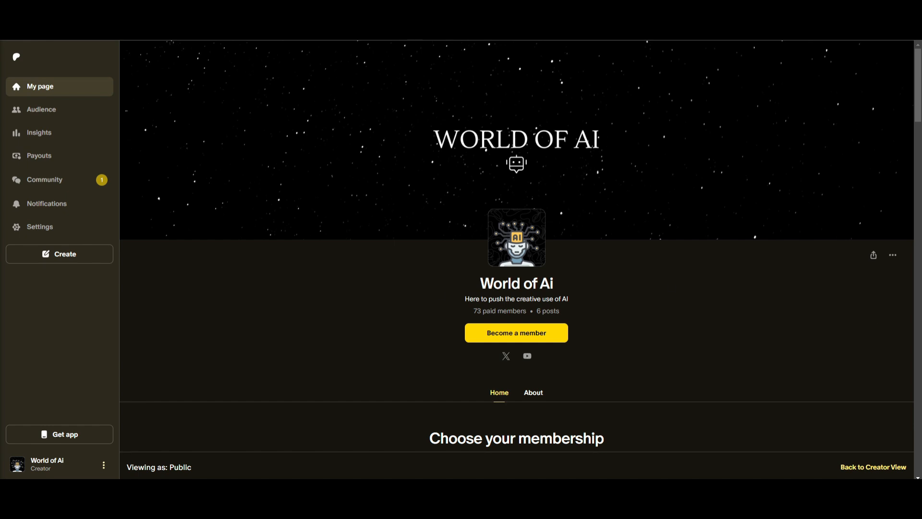
# From the Patreon page, go to the WorldofAi X profile showing its Code Llama 70B post.
pyautogui.click(527, 355)
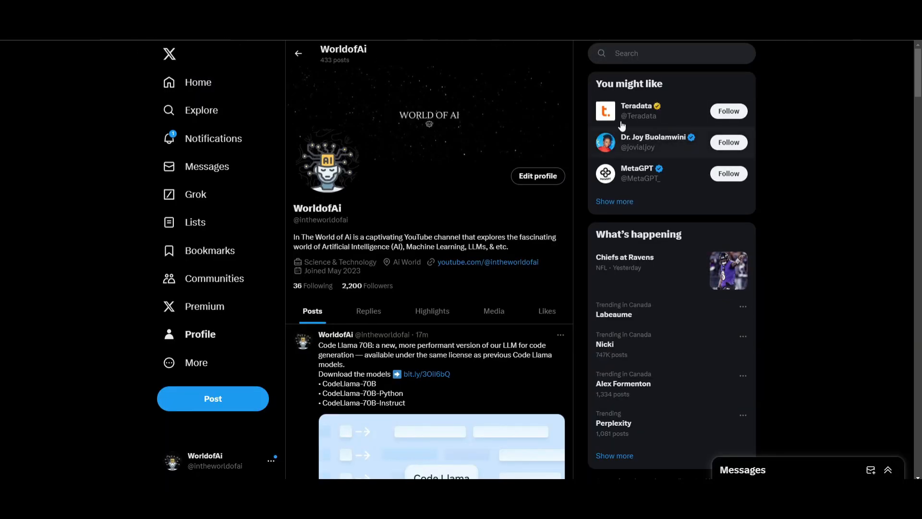
pyautogui.scroll(-3)
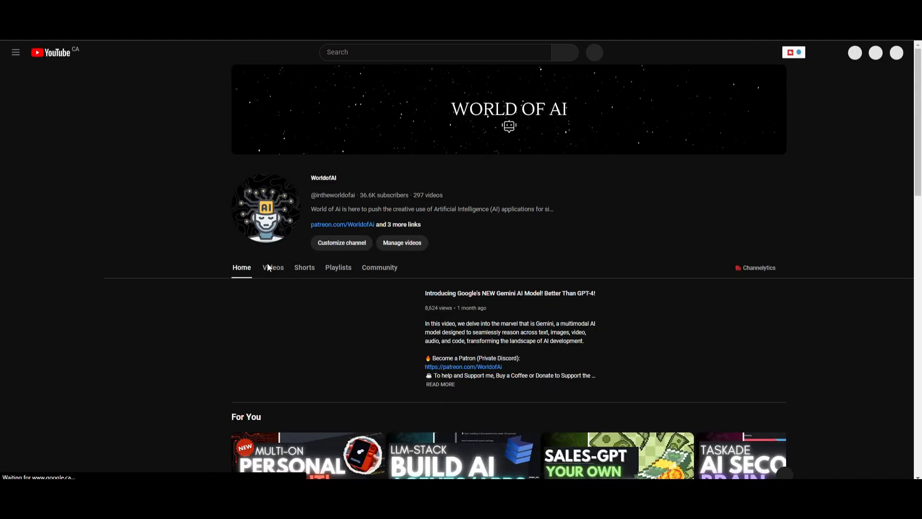
# Show the World of AI channel's Videos list and scroll down to older uploads.
pyautogui.click(272, 267)
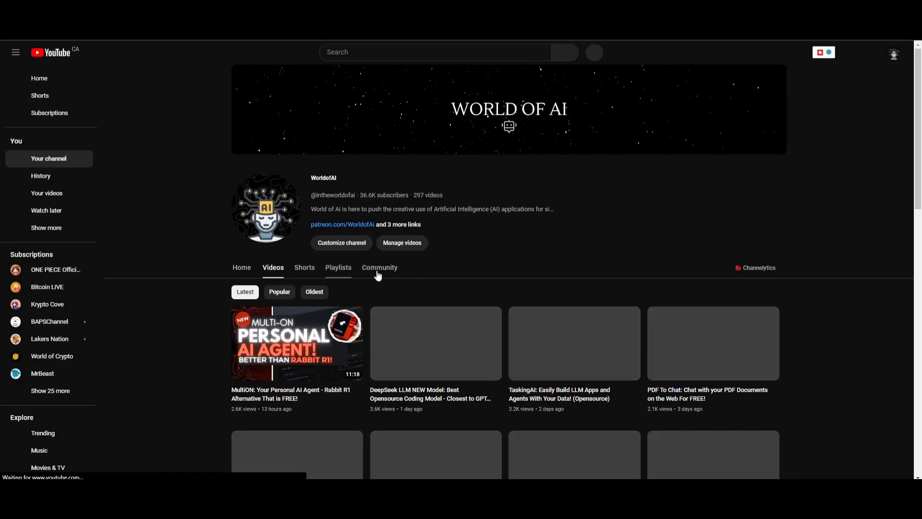
pyautogui.scroll(-3)
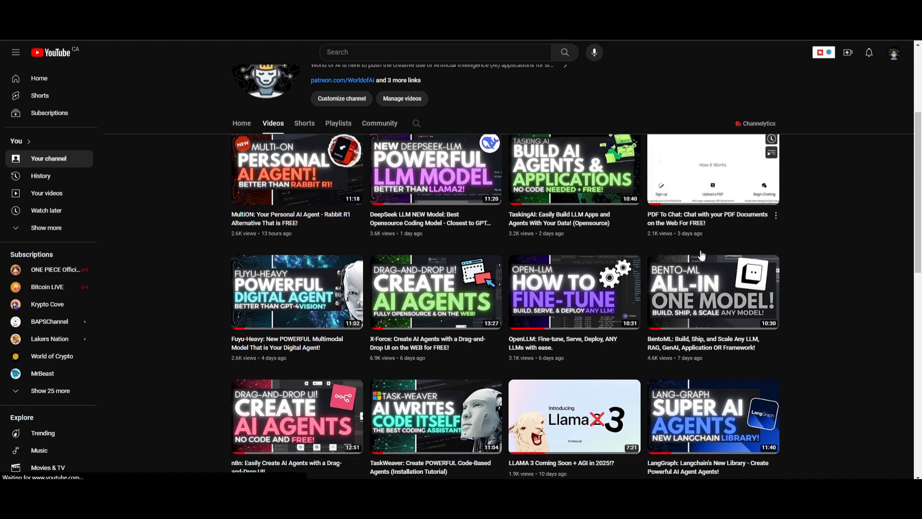
pyautogui.scroll(-3)
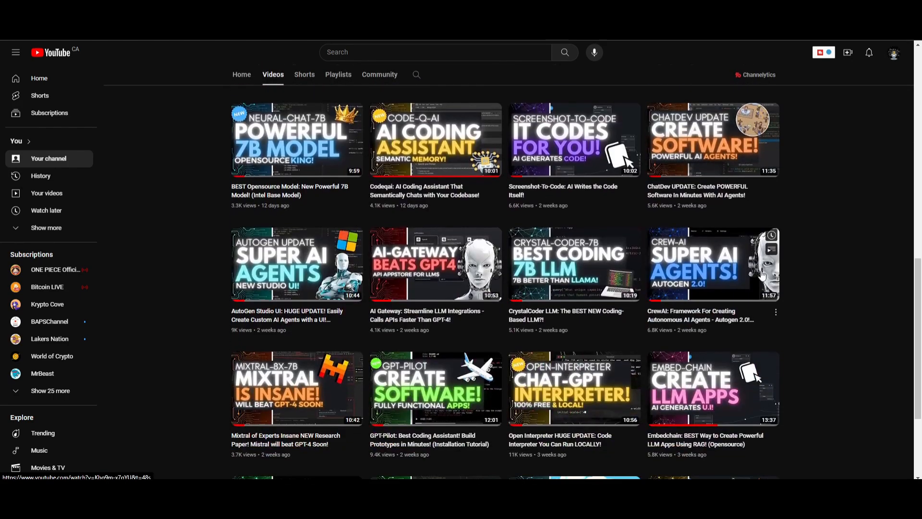
pyautogui.scroll(-3)
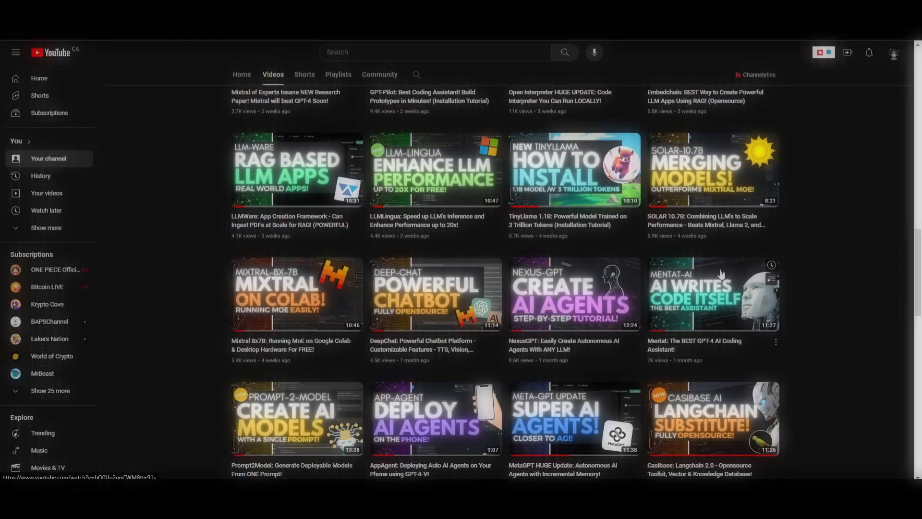